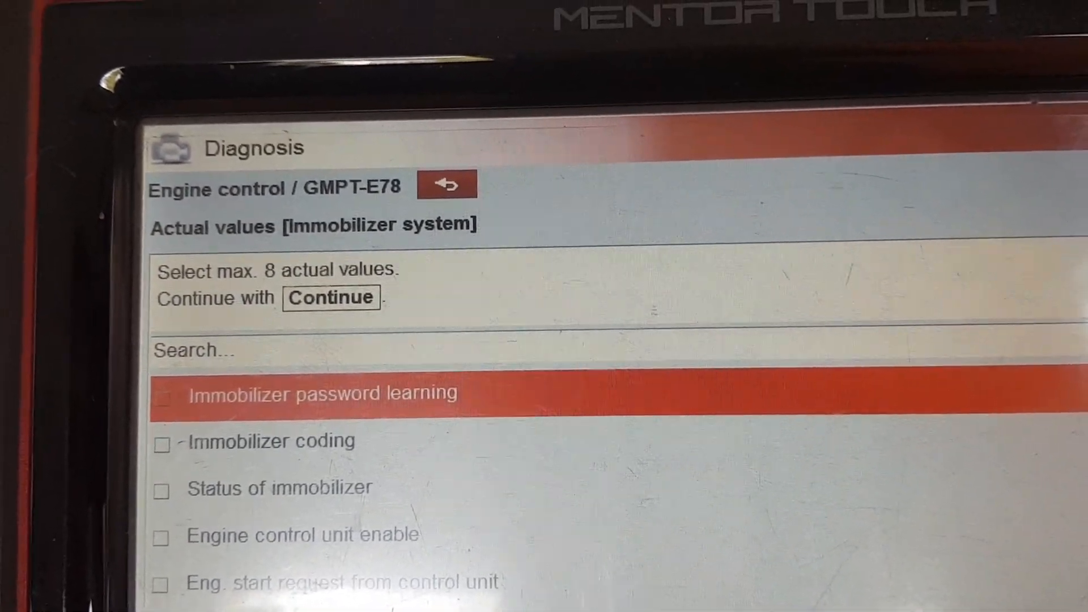
Leave the immobilizer and fuel supply values and scroll the actual value groups list
click(446, 185)
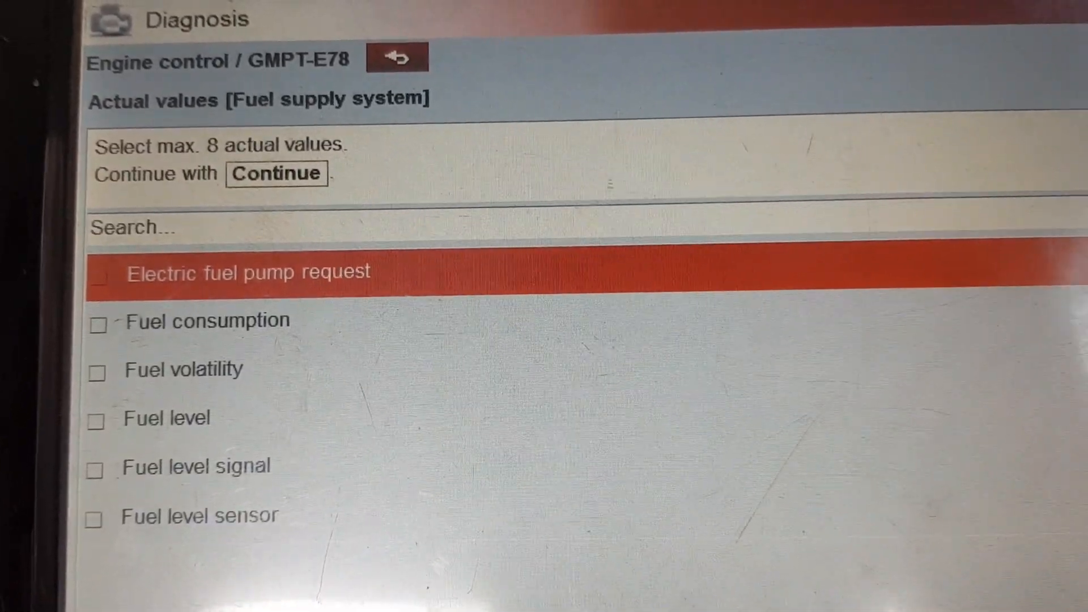
scroll(down, 3)
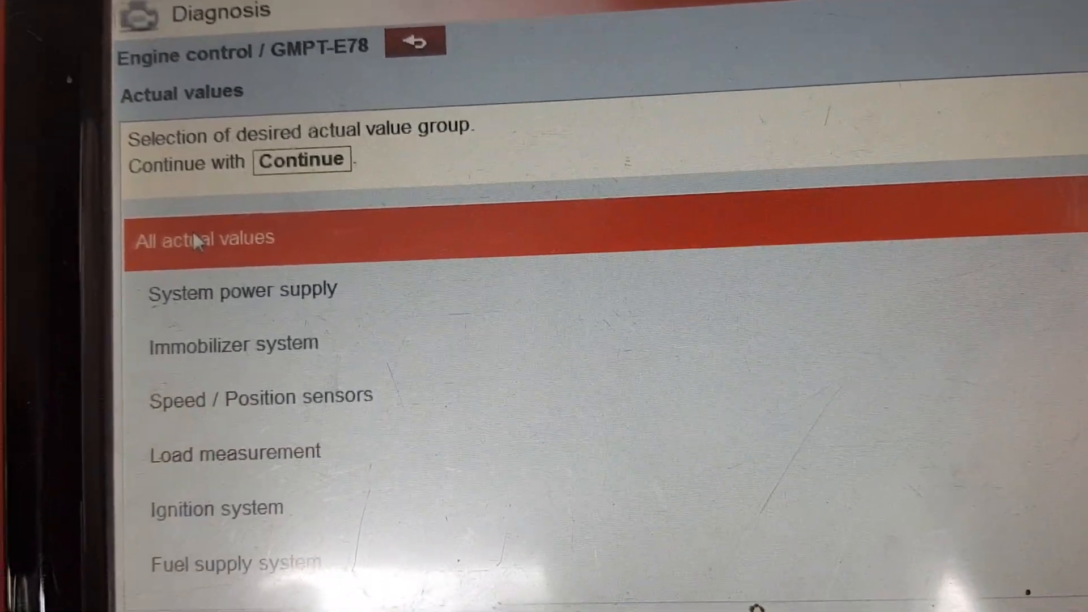
Open 'All actual values' and scroll to the air-mass and intake manifold sensor values
click(241, 290)
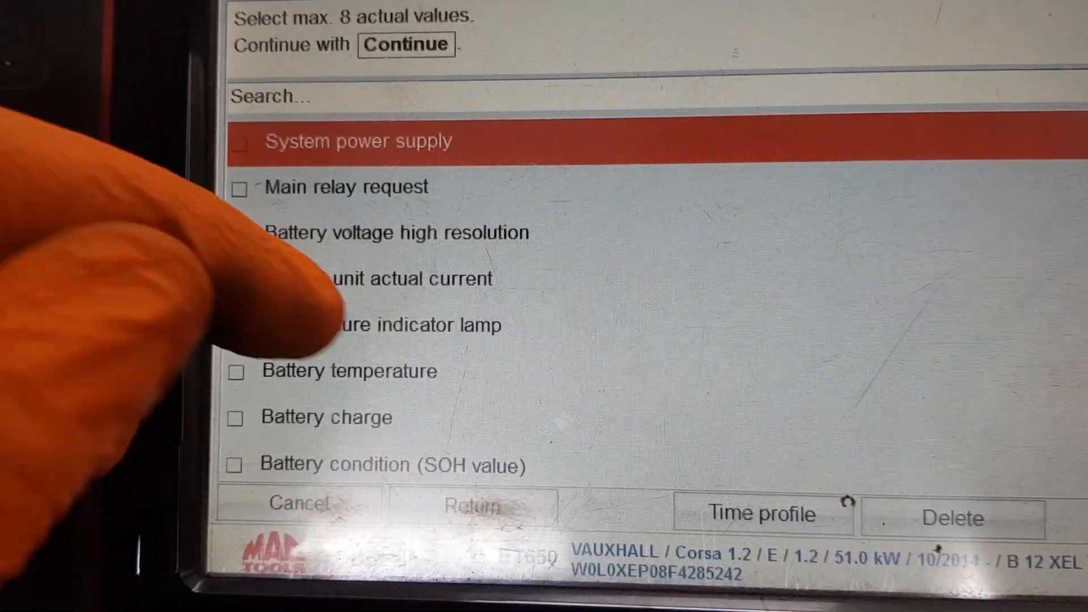
click(238, 221)
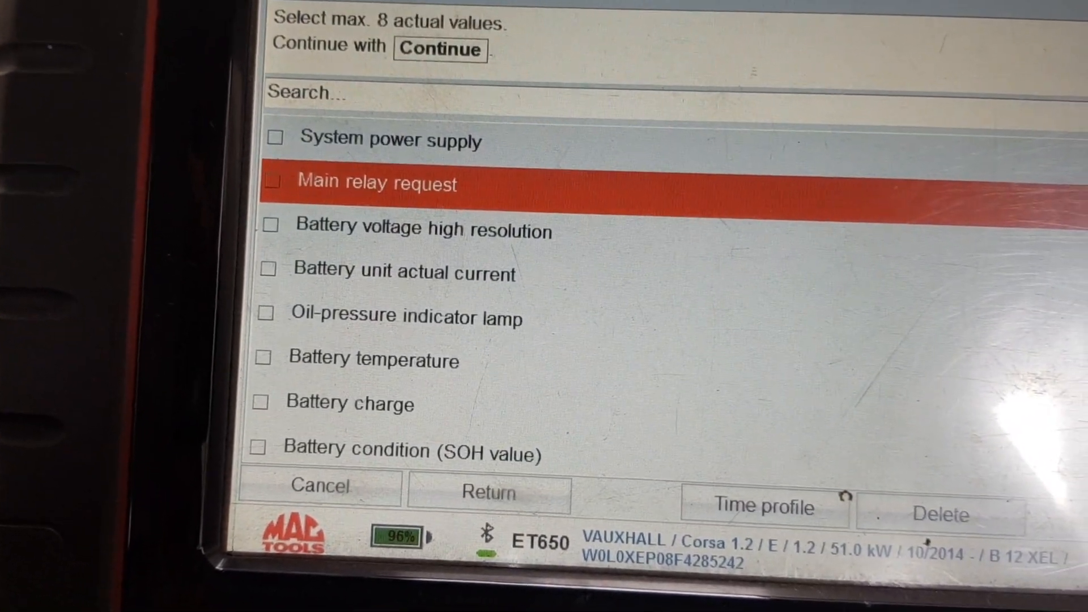
scroll(down, 3)
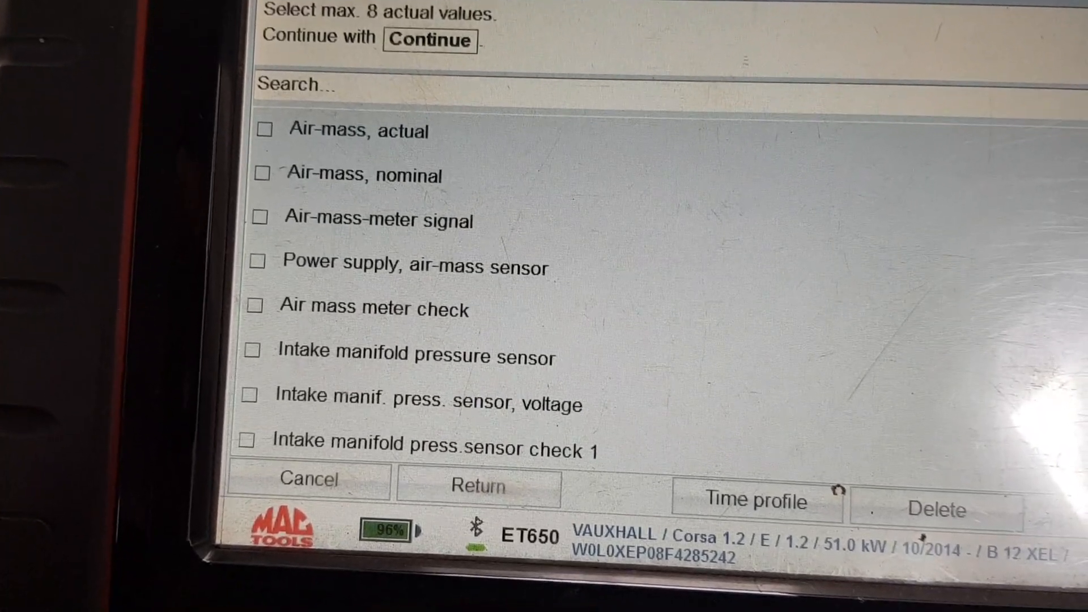
scroll(down, 3)
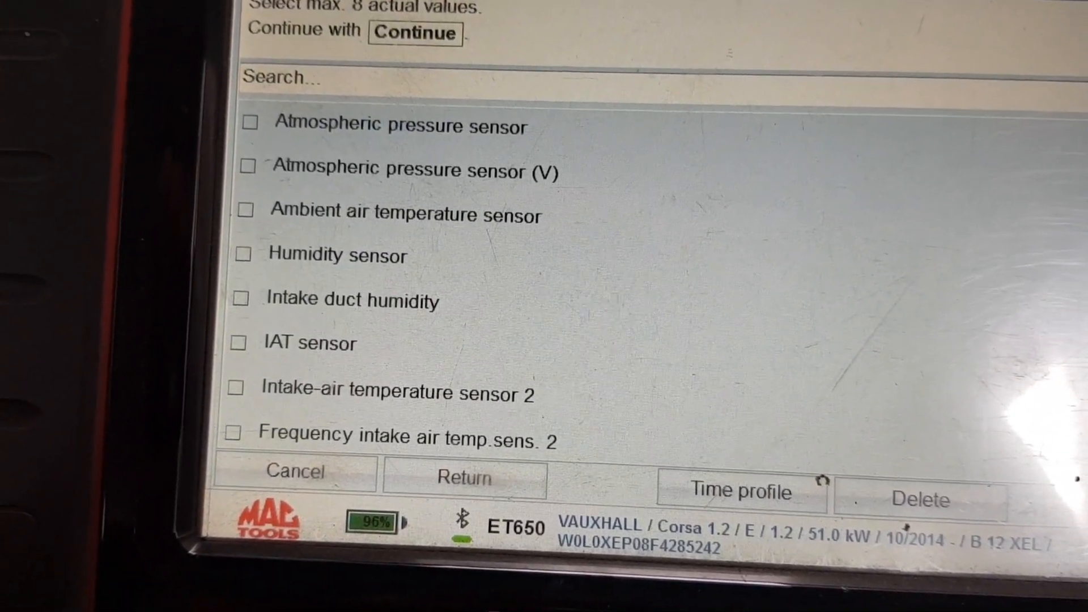
scroll(down, 3)
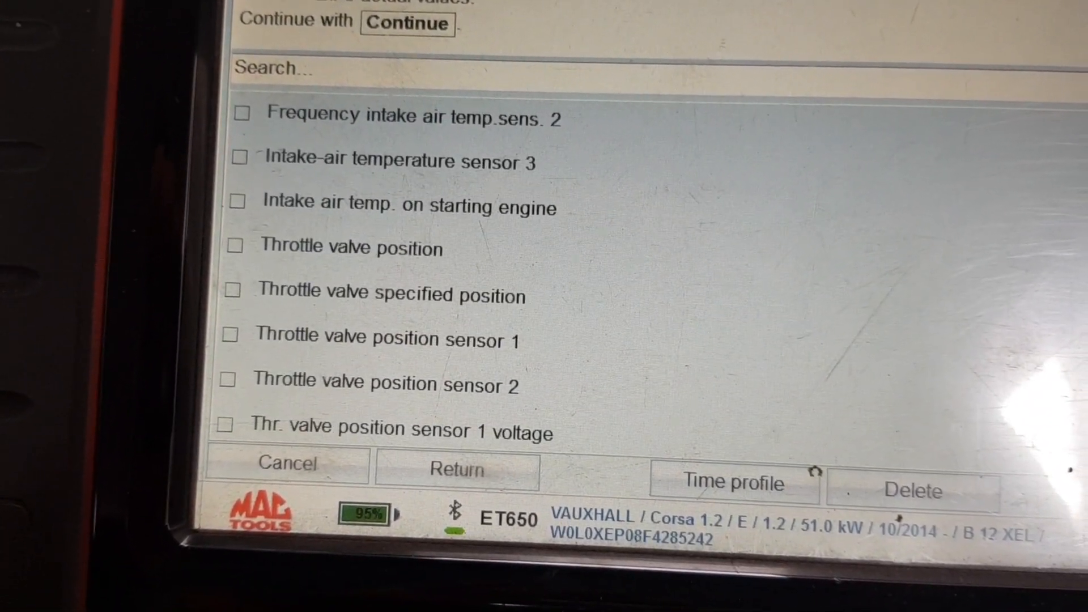
scroll(down, 3)
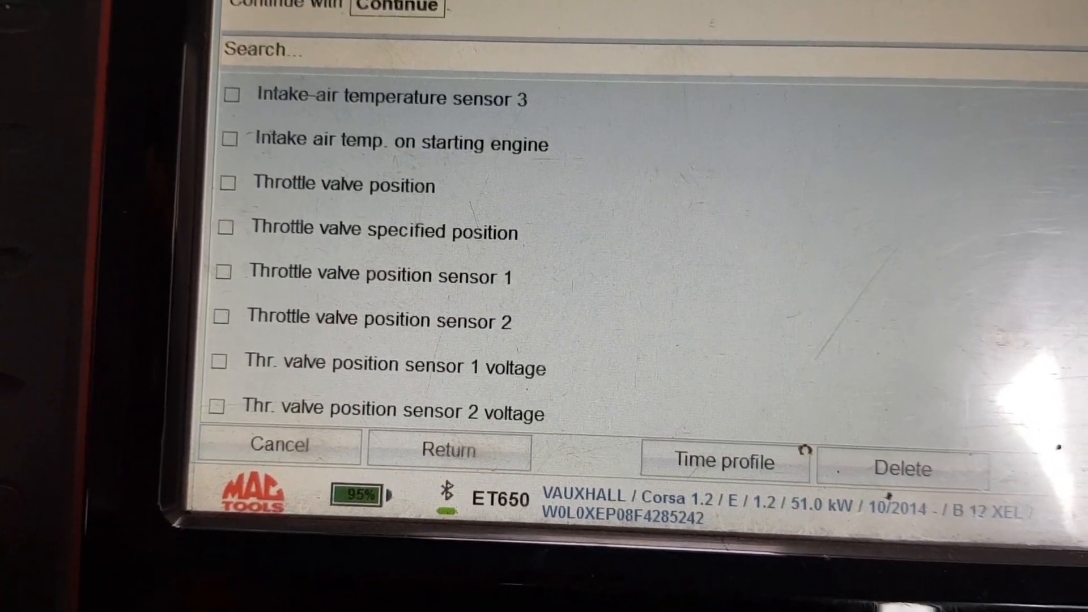
scroll(down, 3)
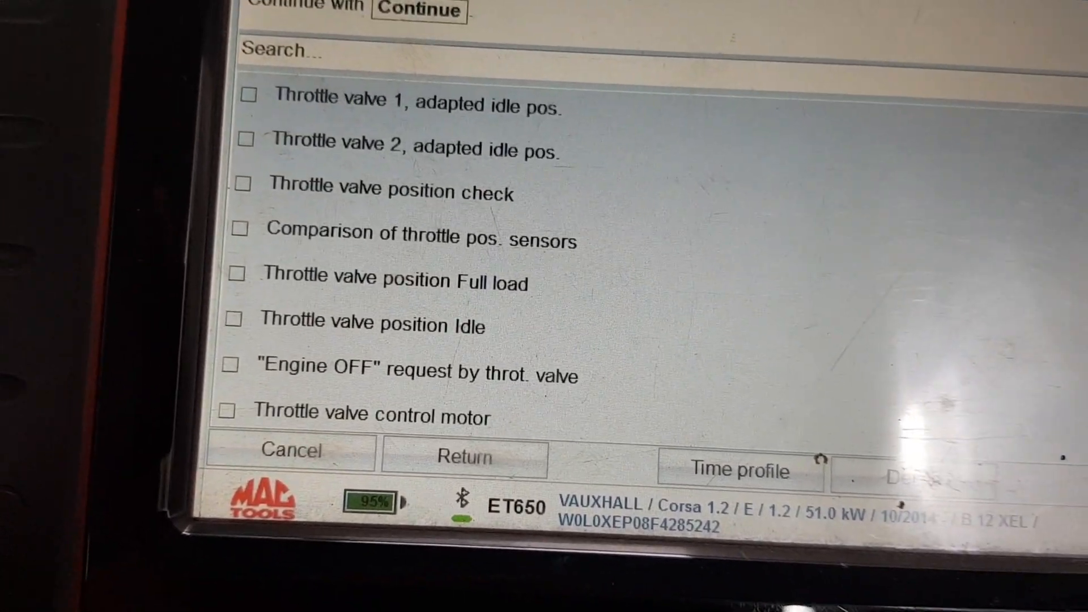
scroll(down, 3)
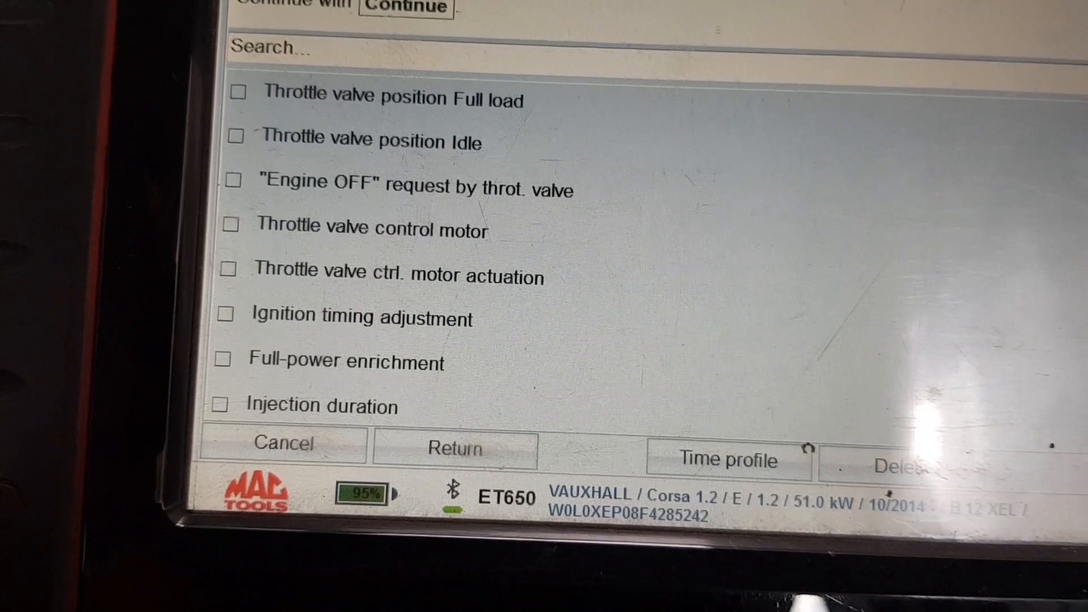
scroll(down, 3)
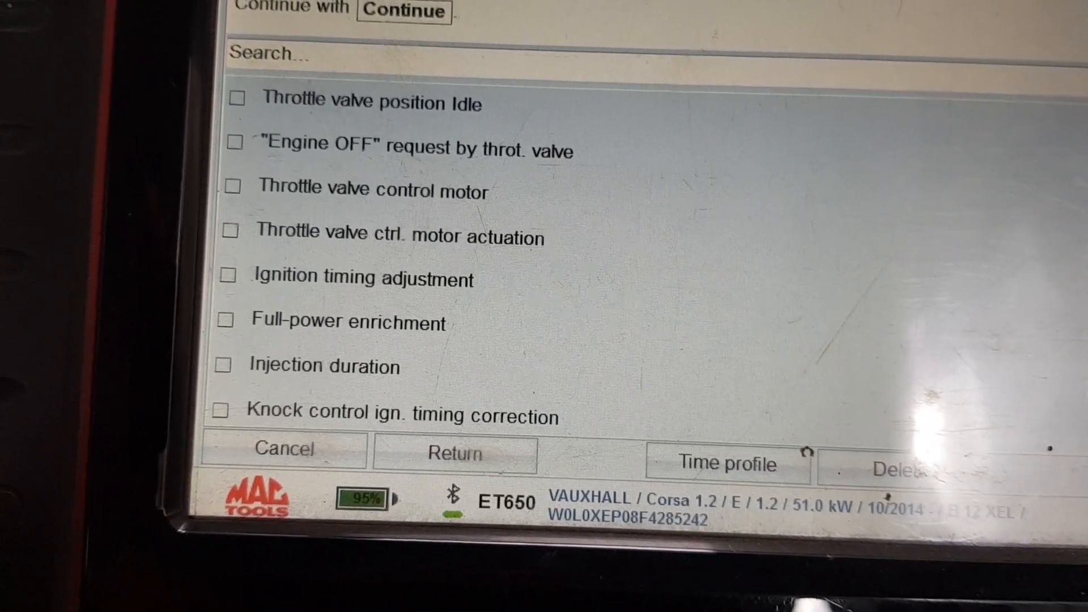
scroll(down, 3)
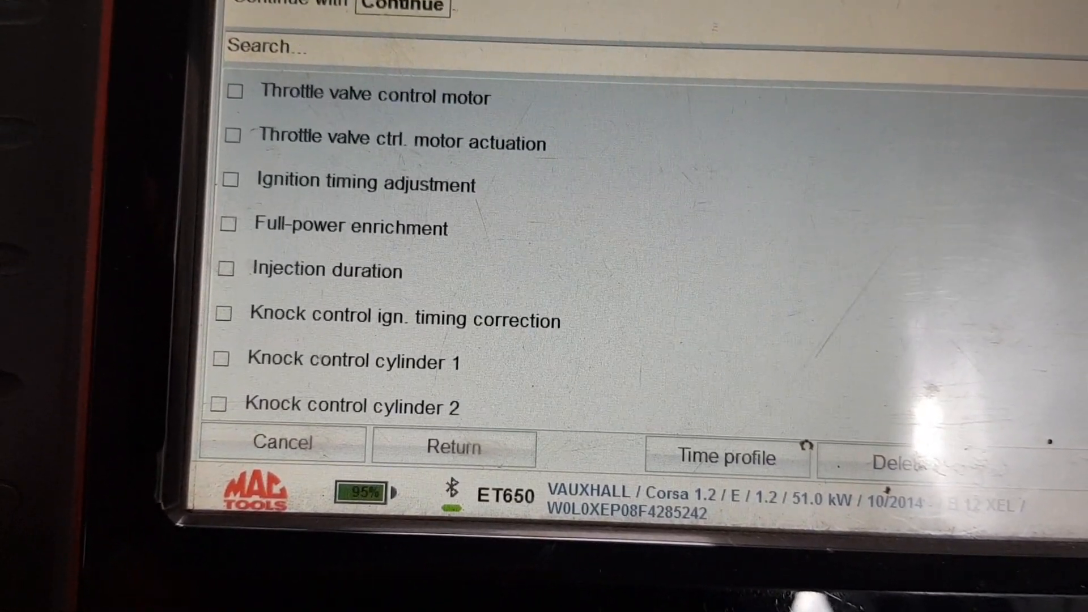
scroll(down, 3)
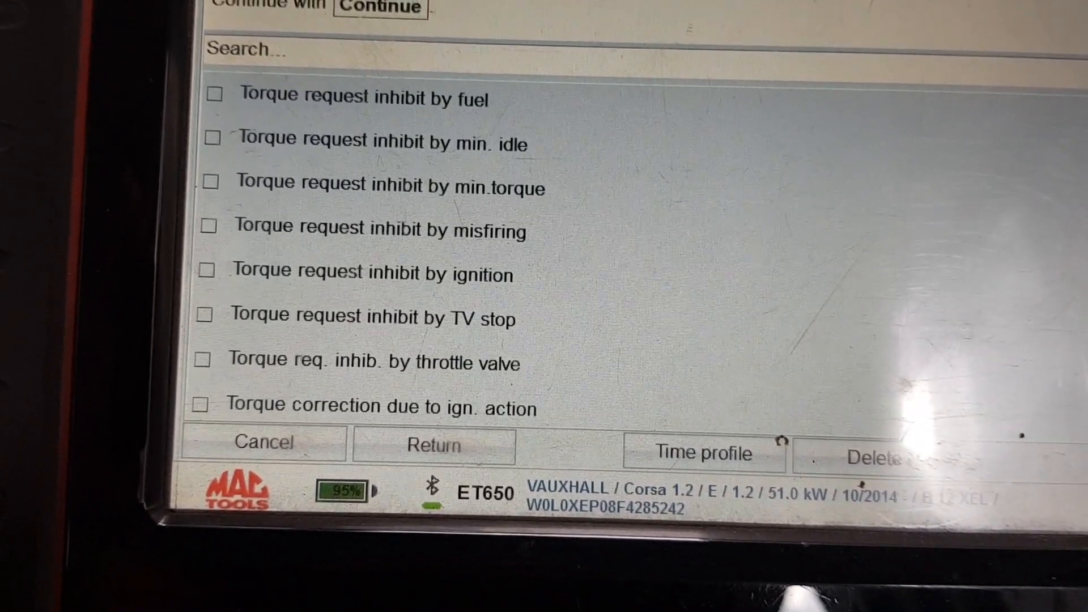
scroll(down, 3)
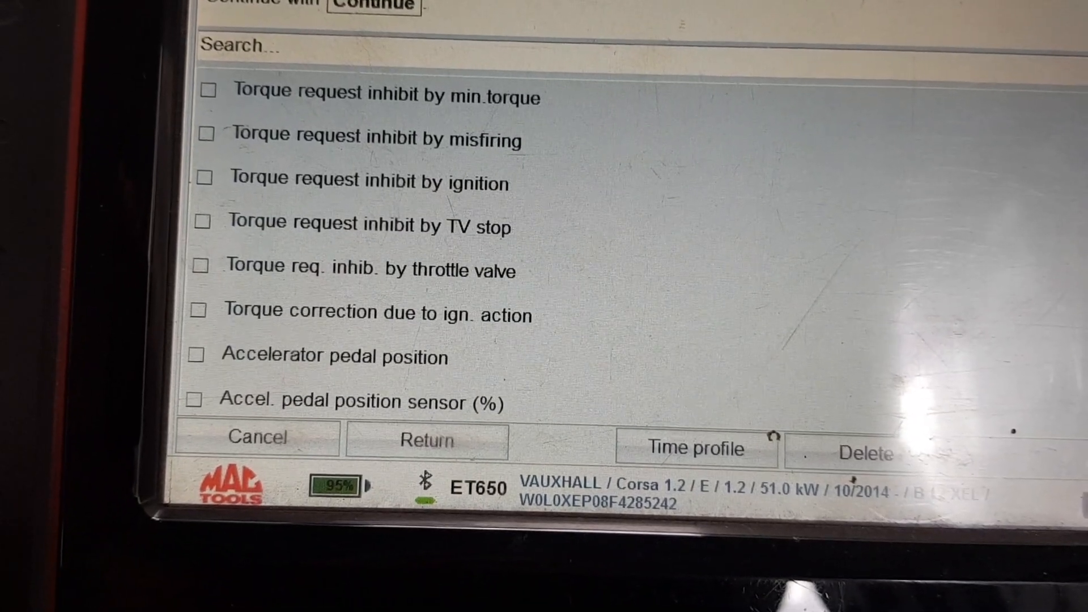
scroll(down, 3)
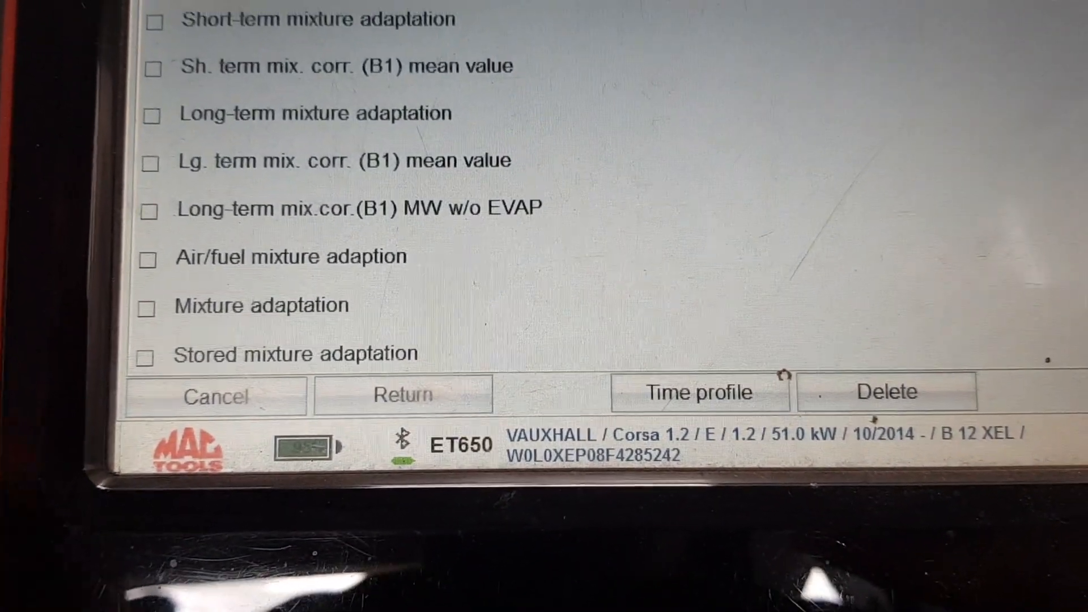
Tick 'Air/fuel mixture adaption' in the All actual values checklist
click(139, 292)
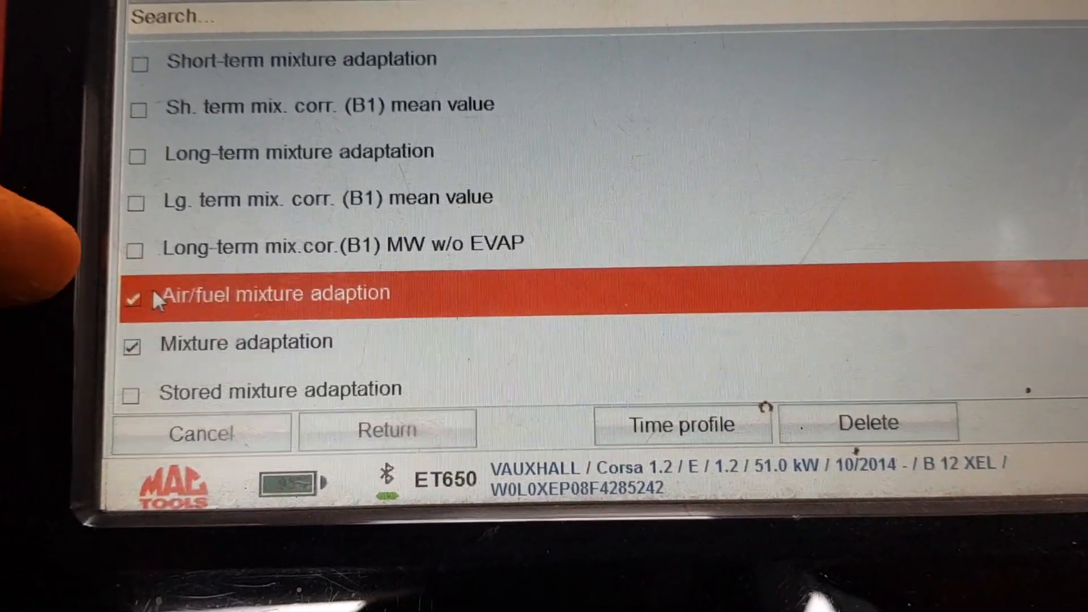